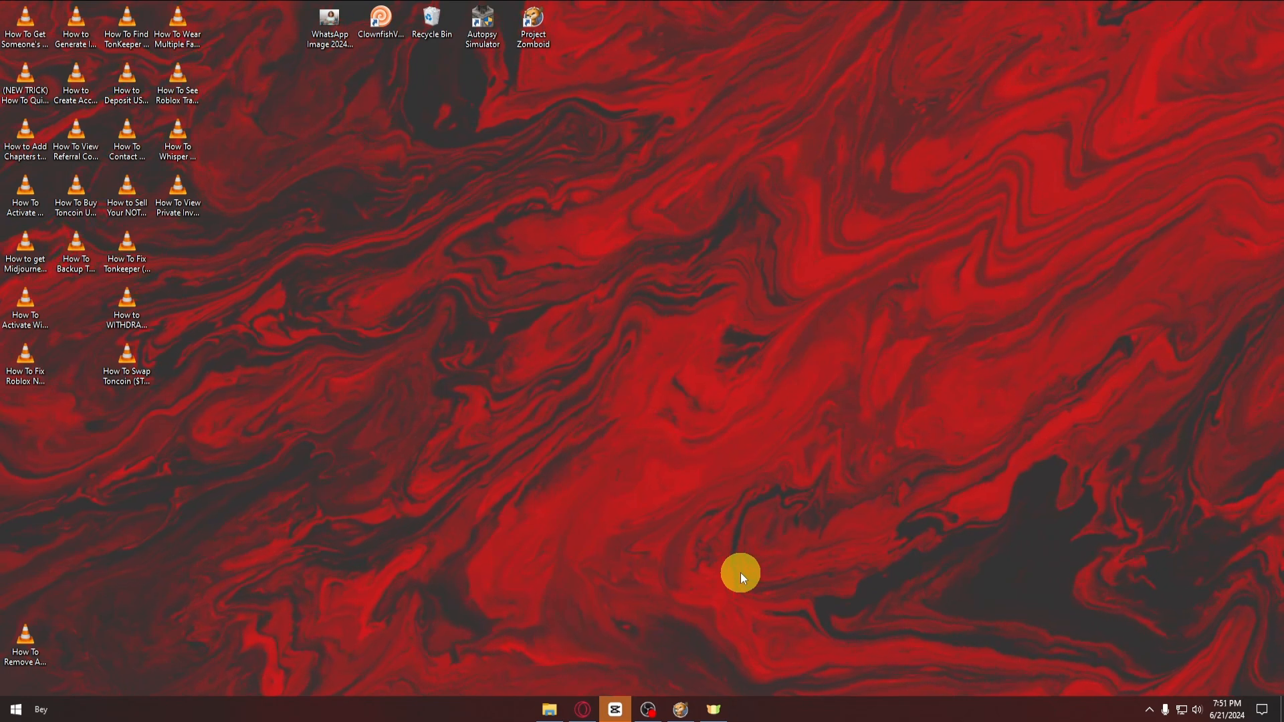
mouse_move(20, 709)
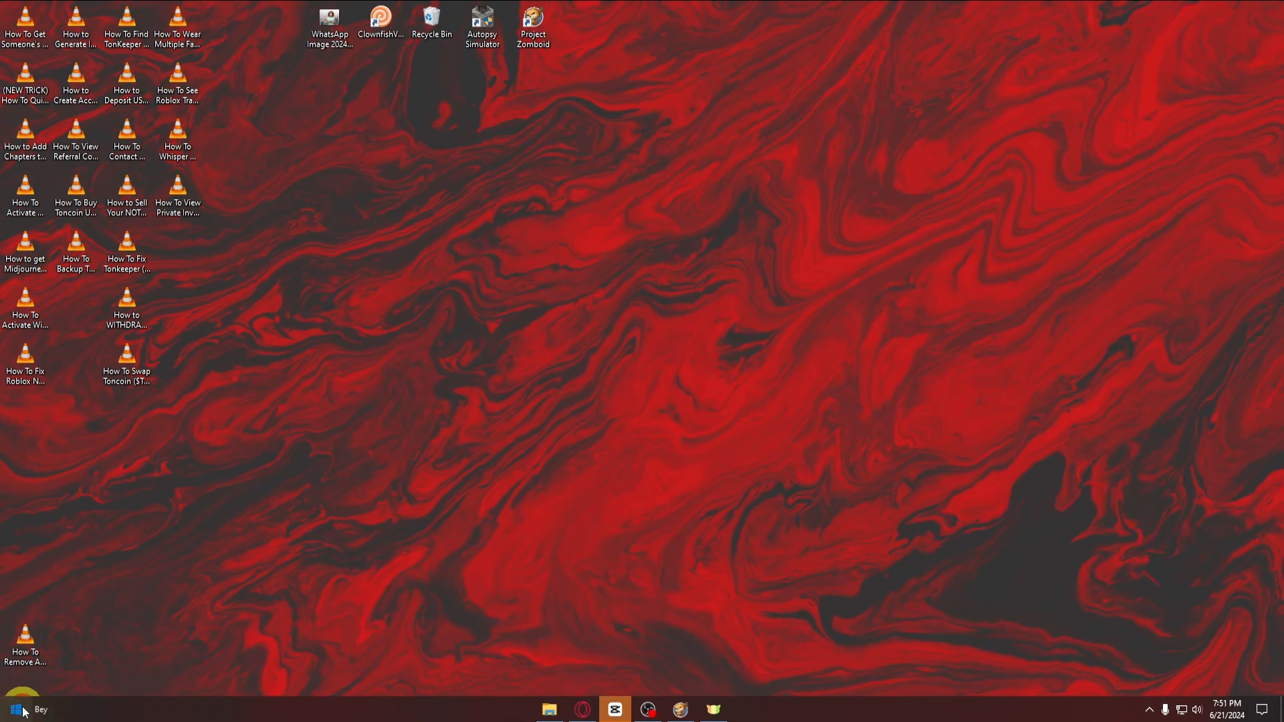
Step: Search the Start menu for "run" to find the Run utility
left_click(12, 709)
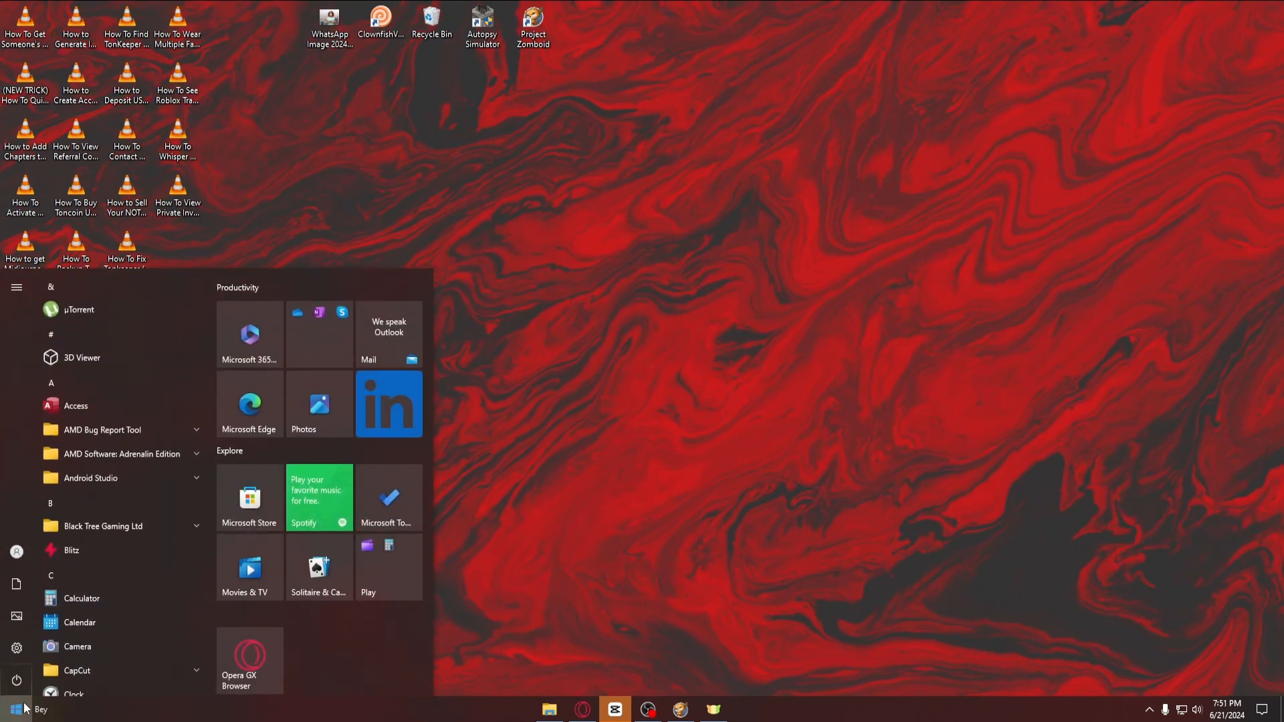
type("run")
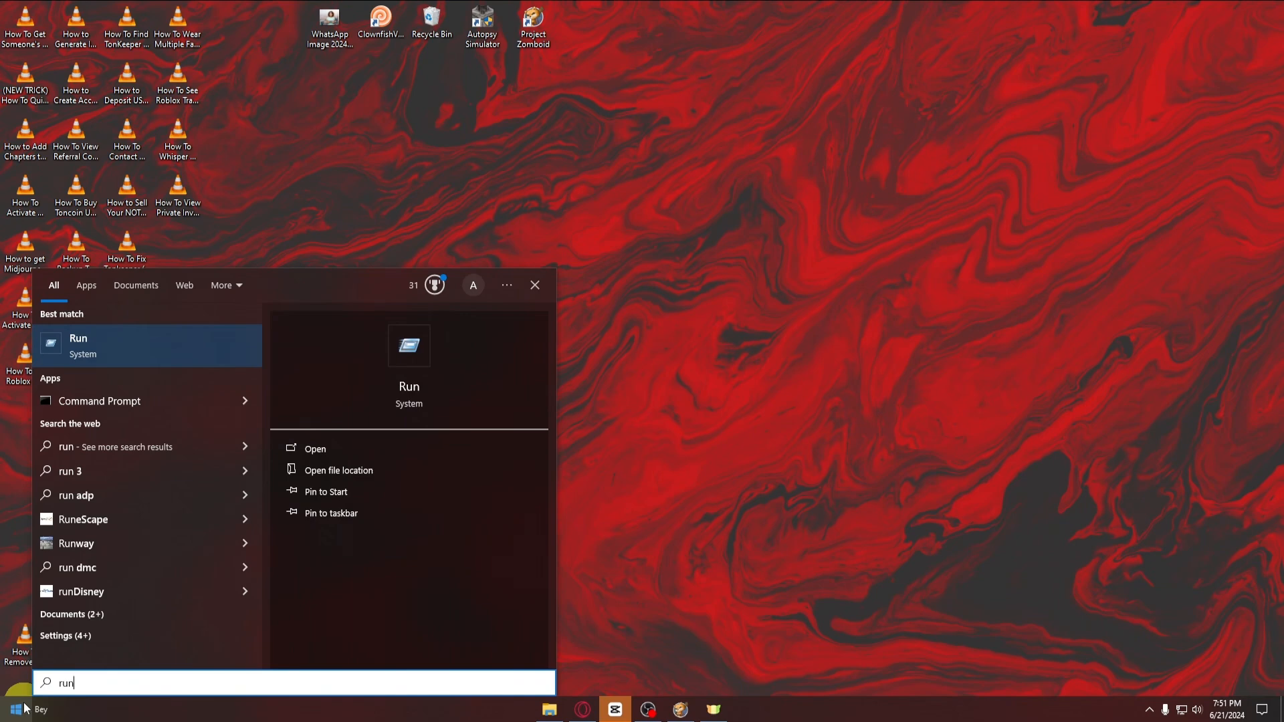
Step: Launch Run from the best match and enter msconfig
left_click(314, 449)
type("msconfig")
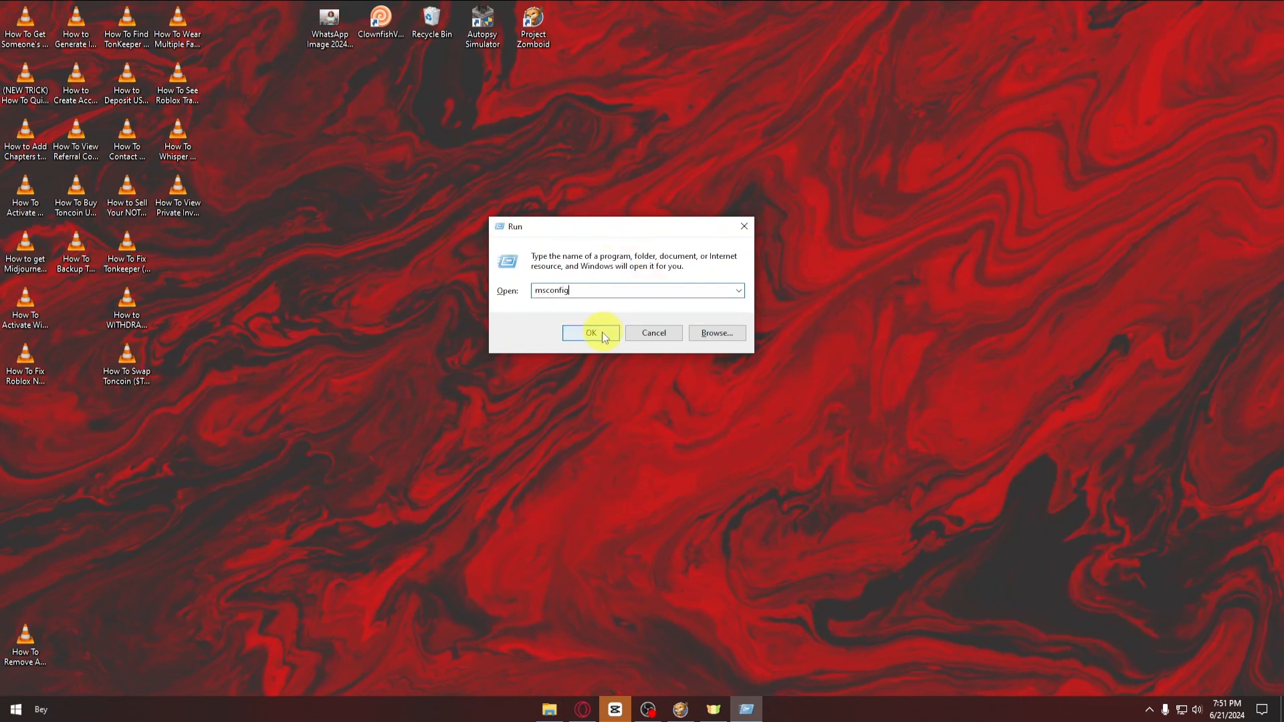
Step: Launch System Configuration, hide all Microsoft services, and move to the Startup section
left_click(590, 333)
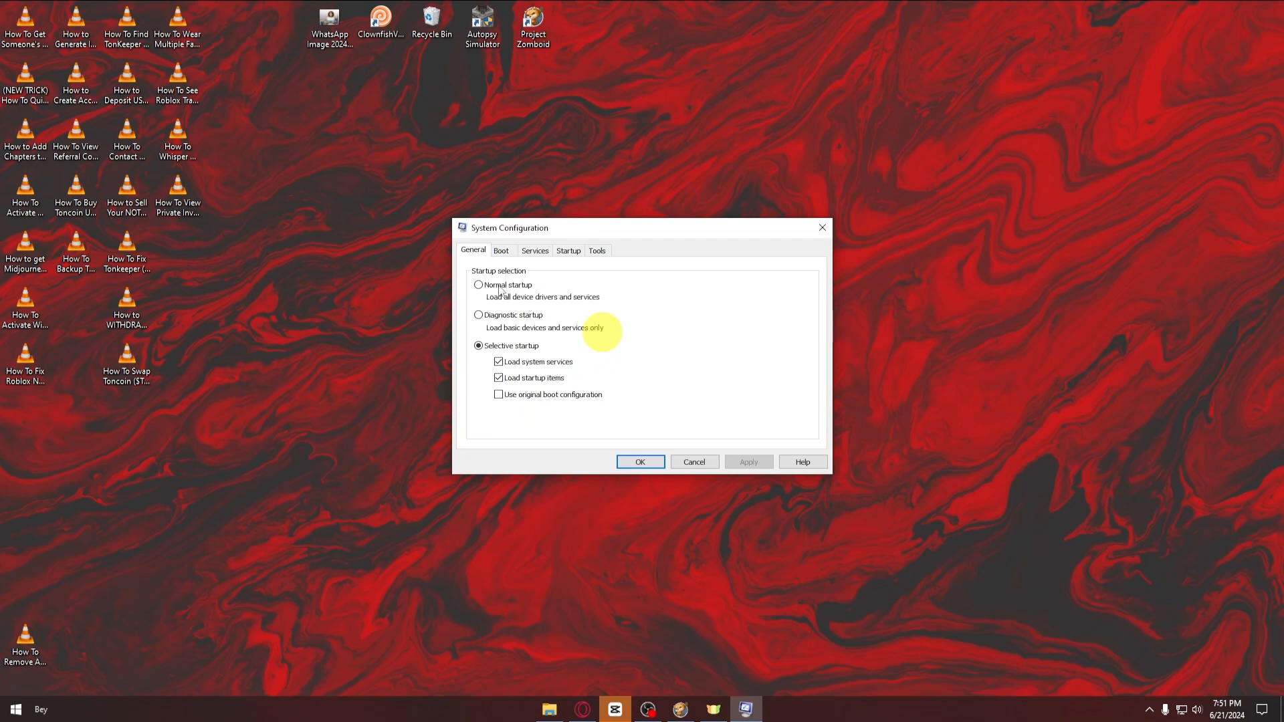
mouse_move(500, 257)
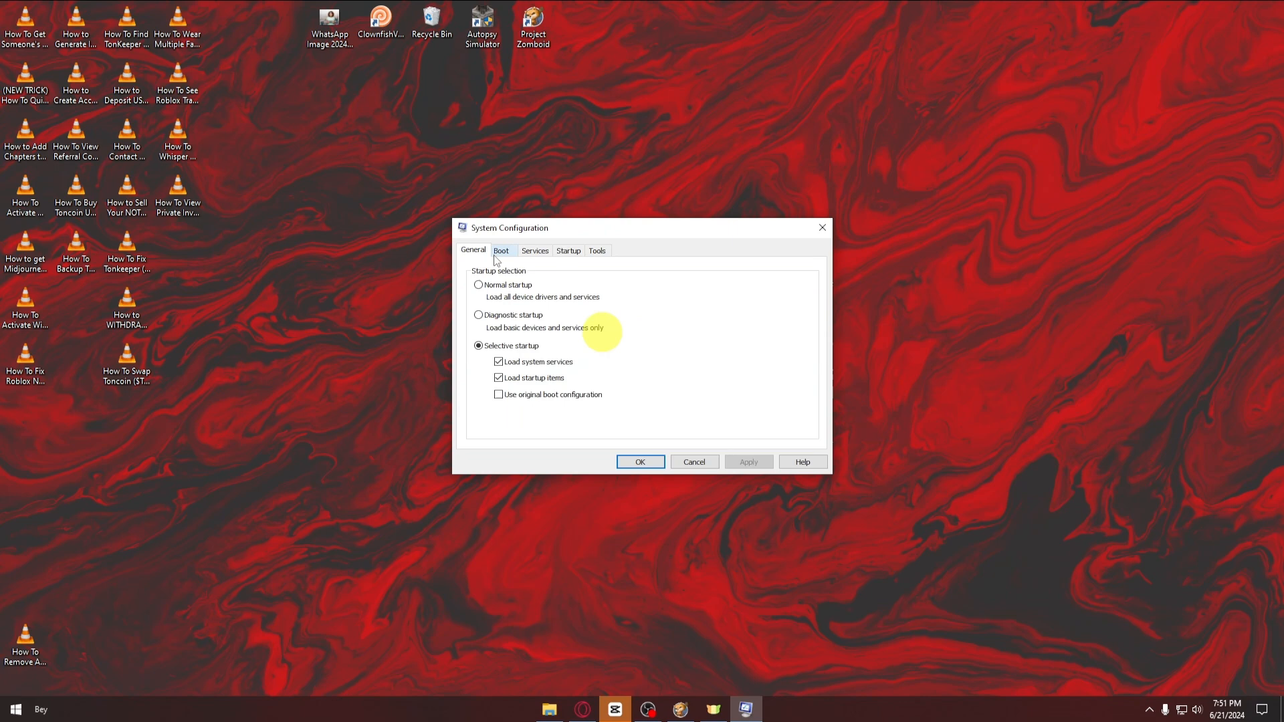
left_click(533, 250)
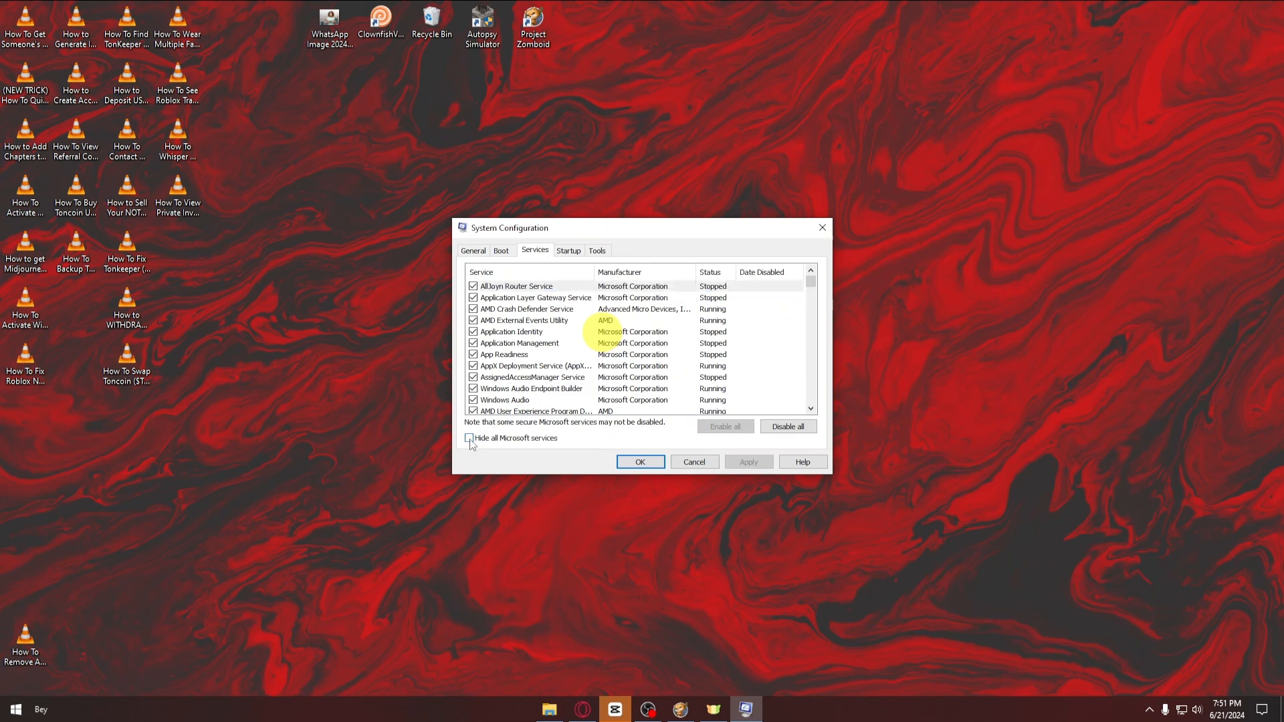
left_click(470, 437)
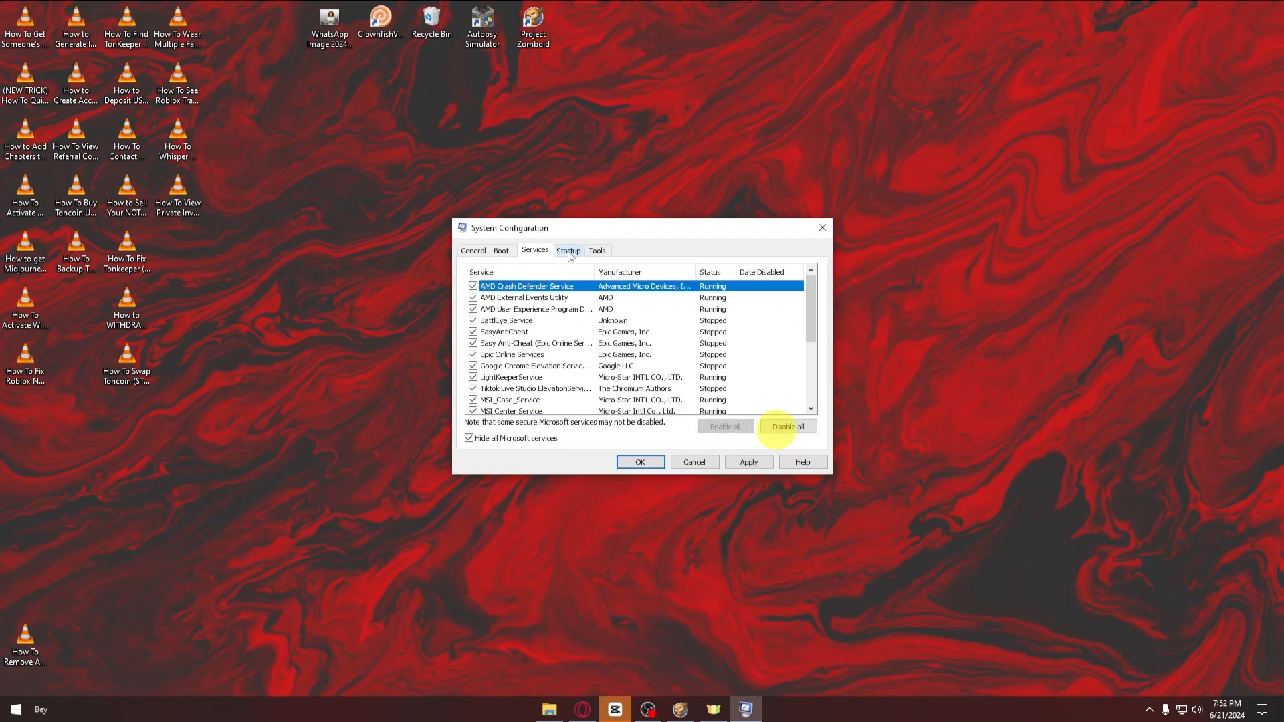
left_click(567, 250)
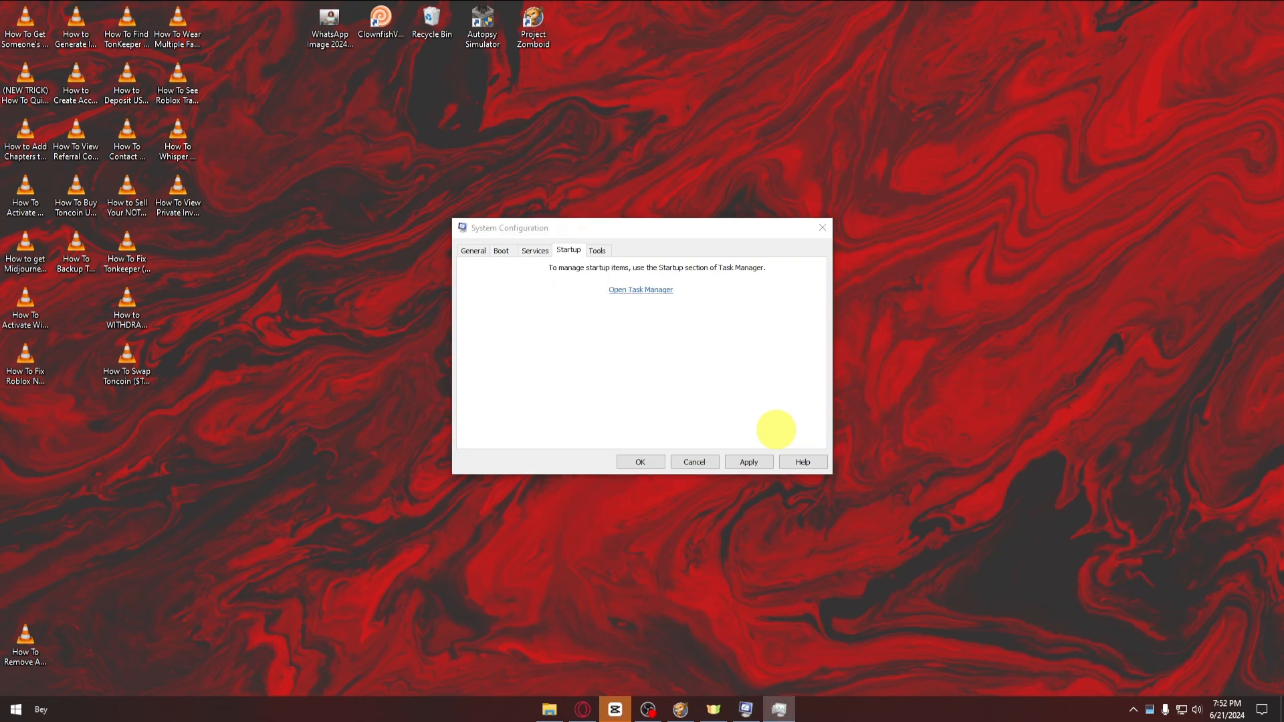
Step: Disable the Wondershare Studio startup app in Task Manager's Startup list
left_click(641, 289)
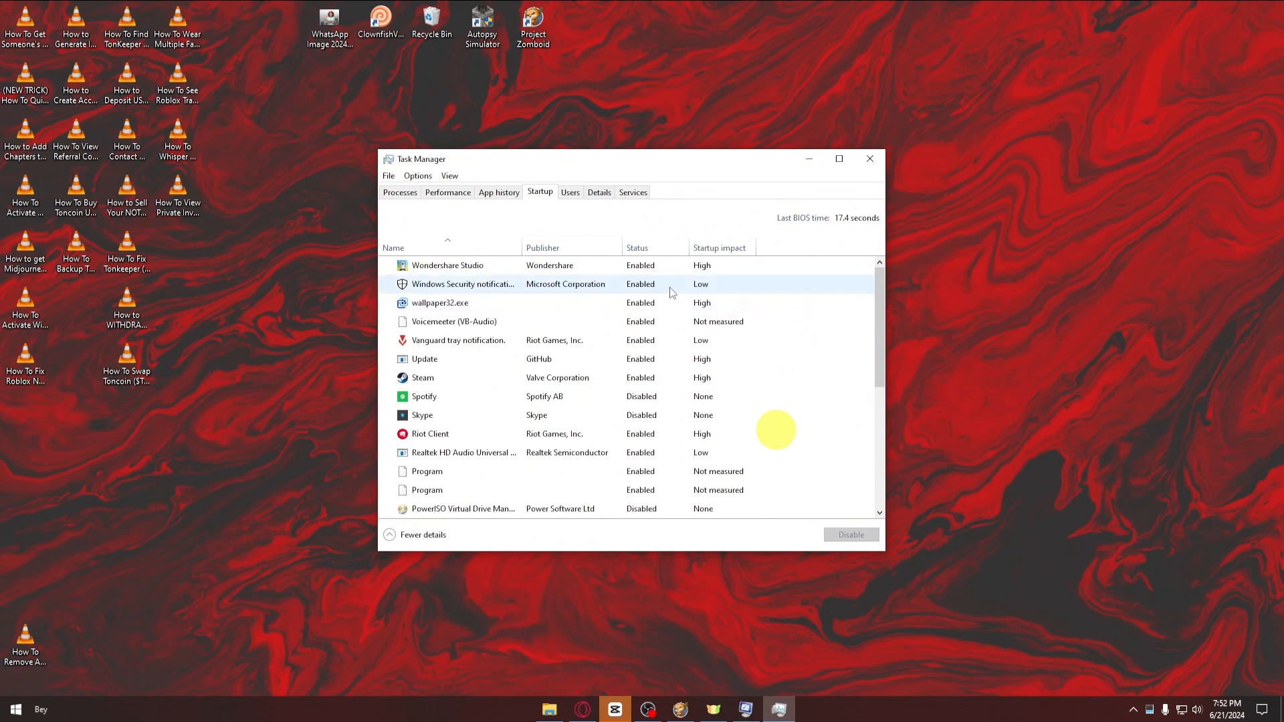
left_click(447, 265)
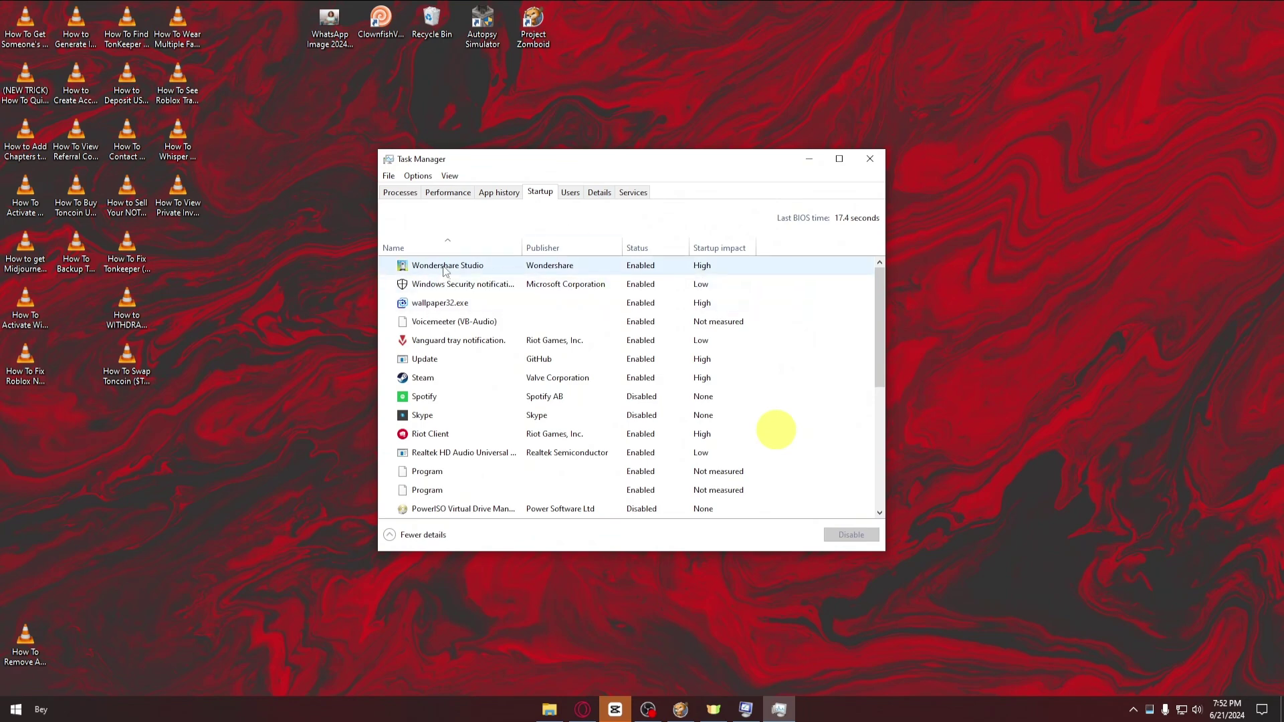
left_click(446, 265)
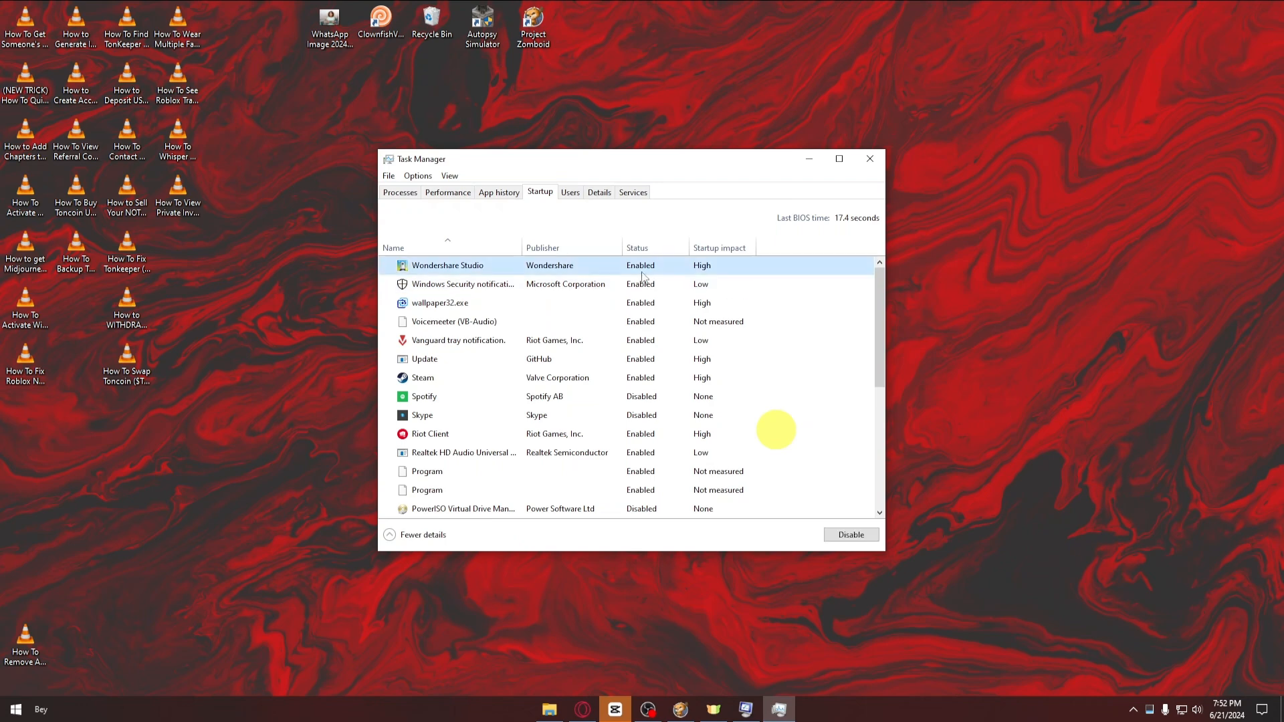
mouse_move(850, 534)
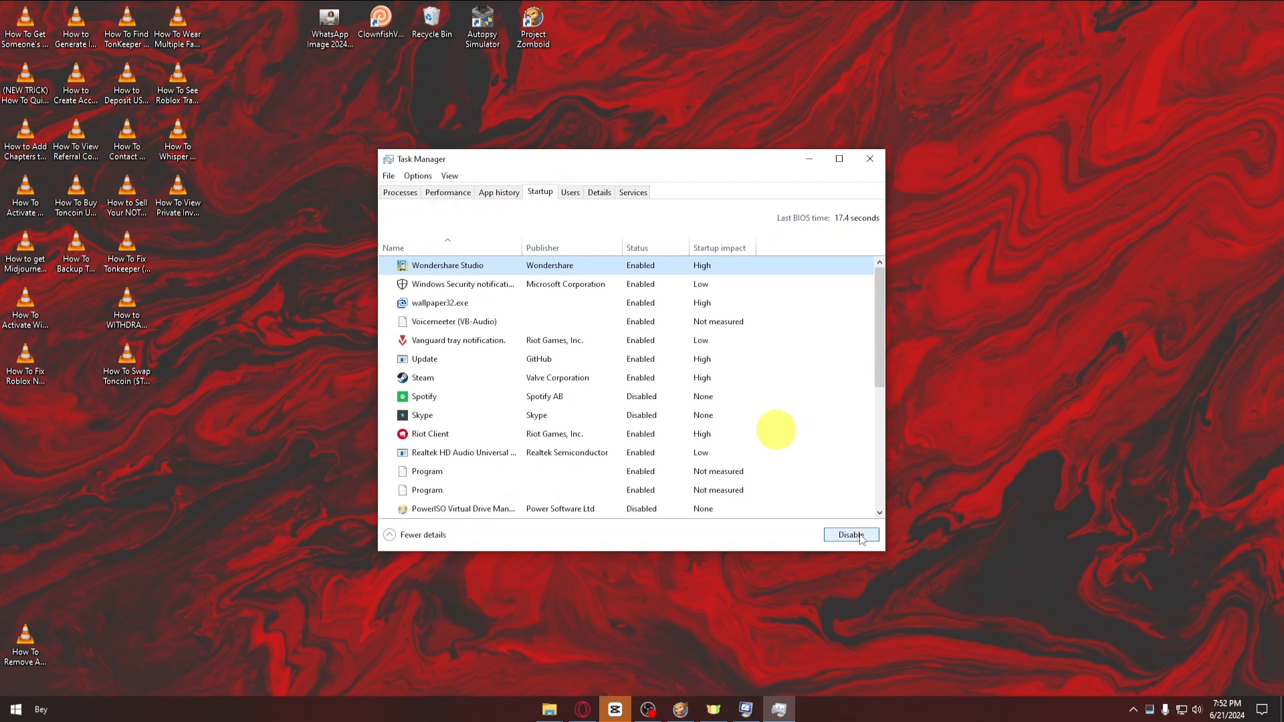
left_click(850, 535)
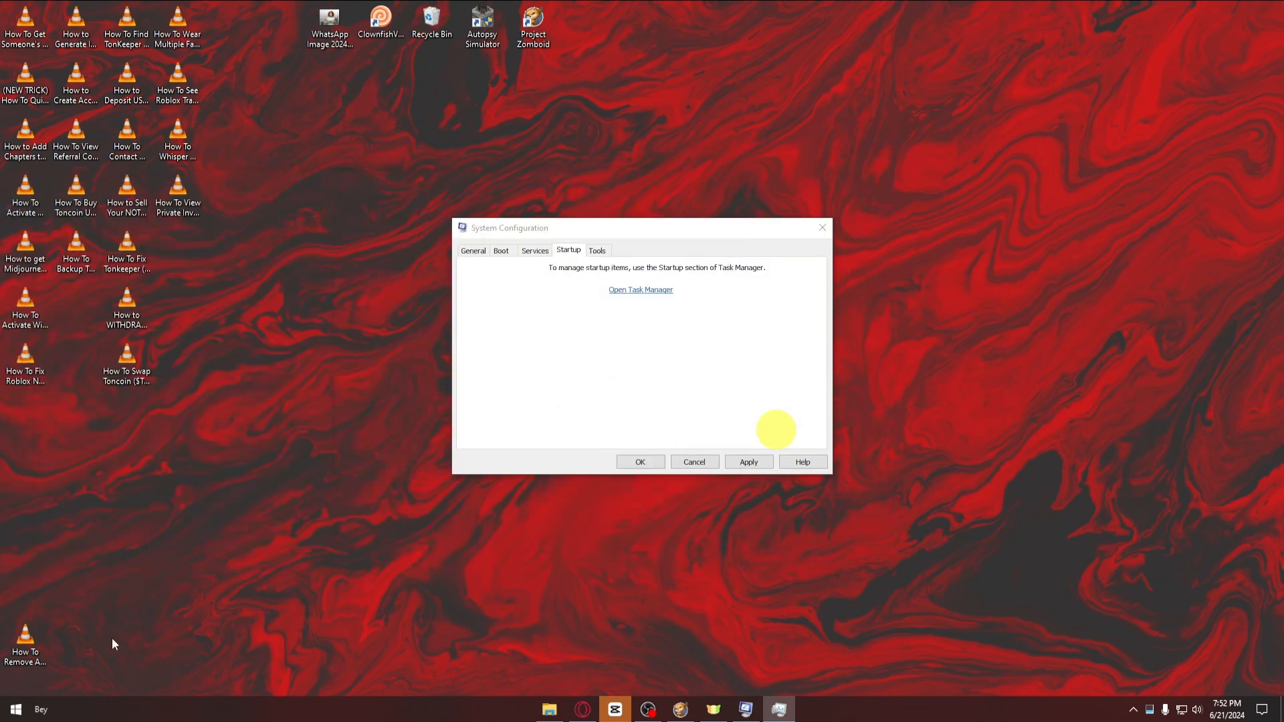
mouse_move(15, 709)
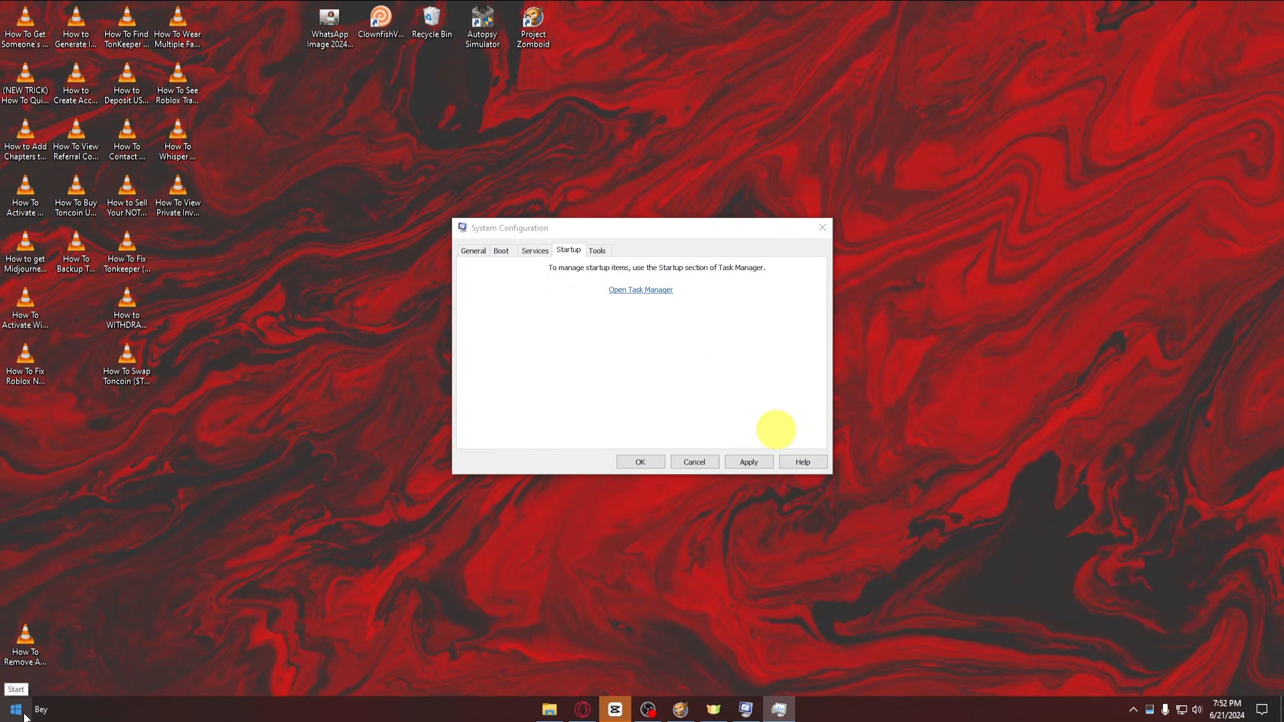
left_click(13, 709)
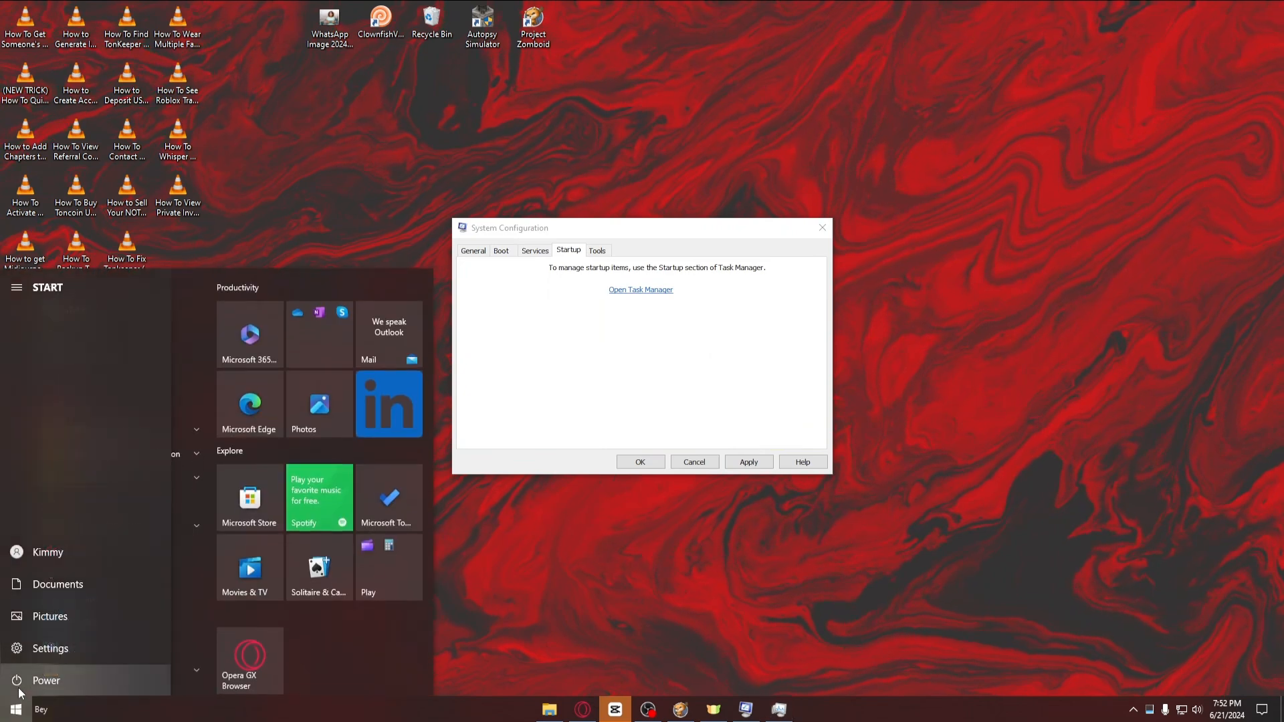
left_click(45, 680)
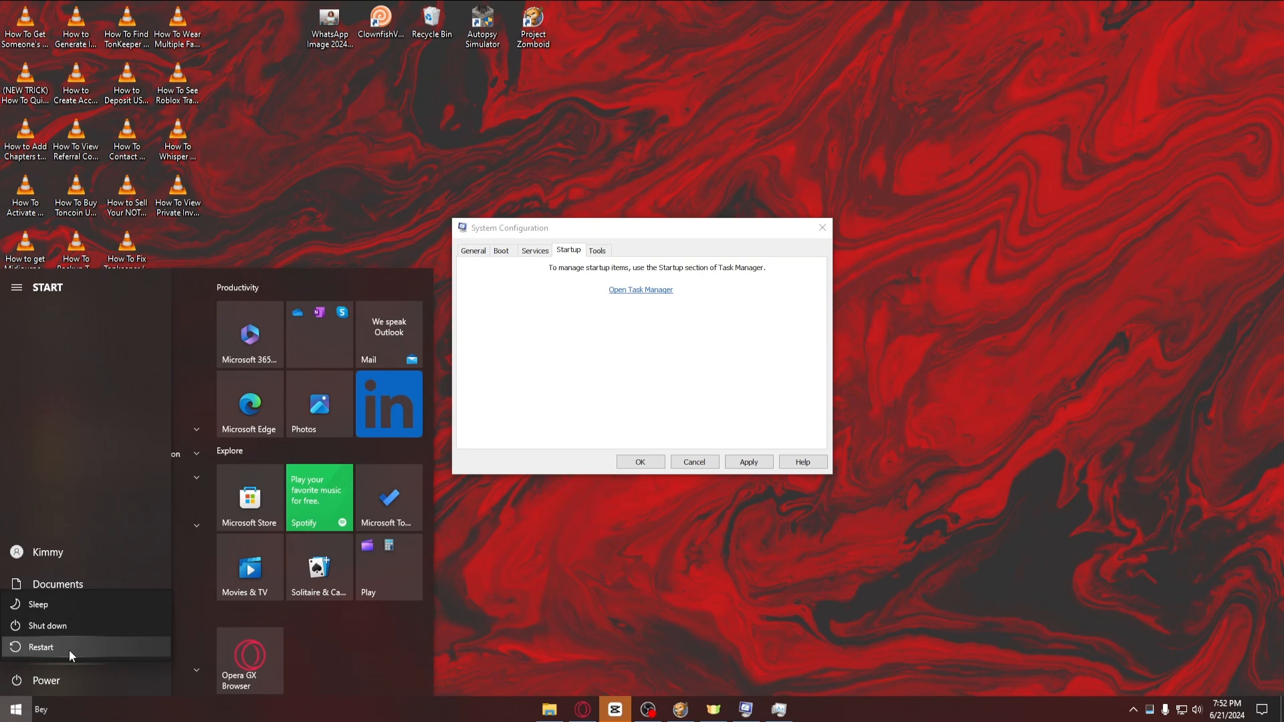
mouse_move(607, 579)
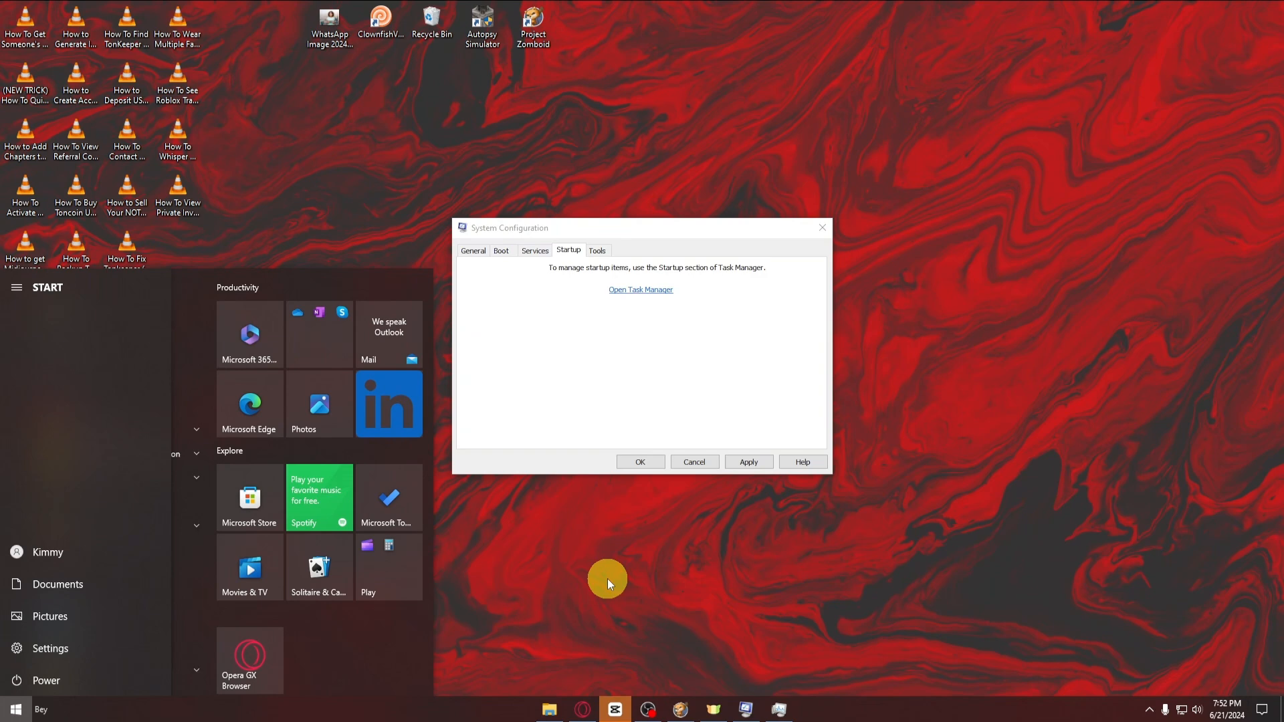
left_click(472, 250)
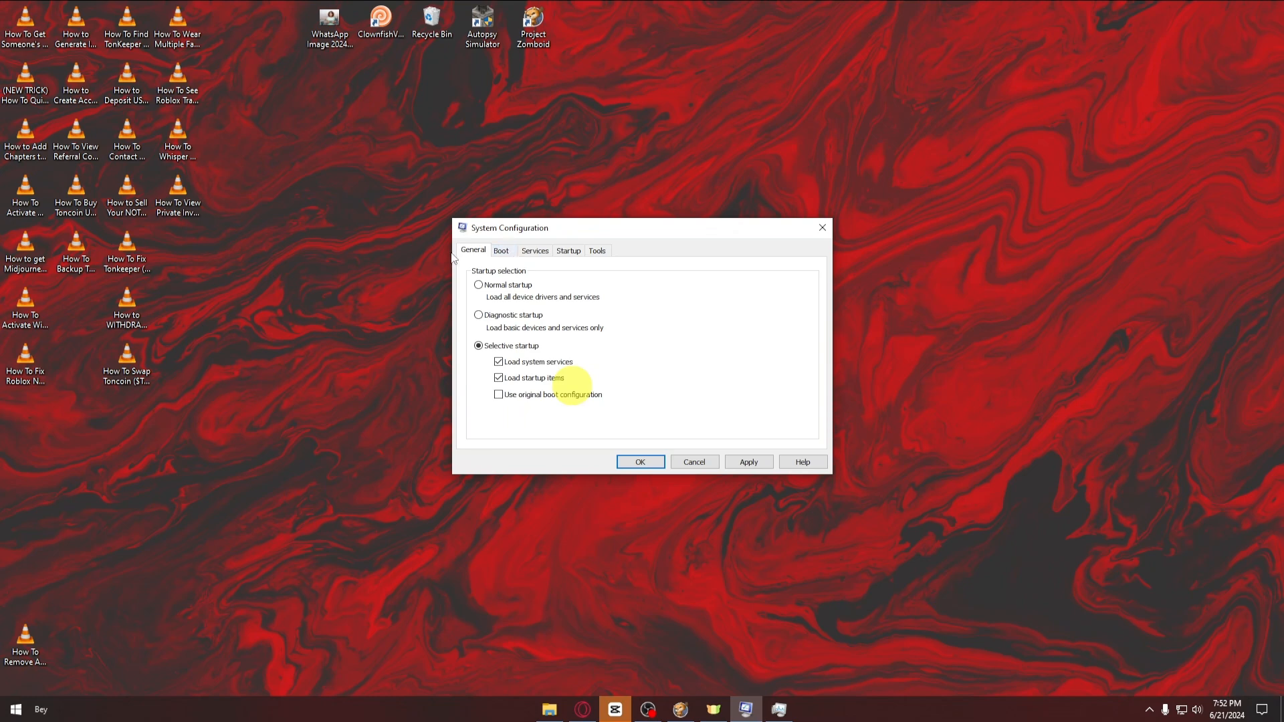
Step: Show Microsoft services again in the Services list after viewing Boot settings
left_click(500, 250)
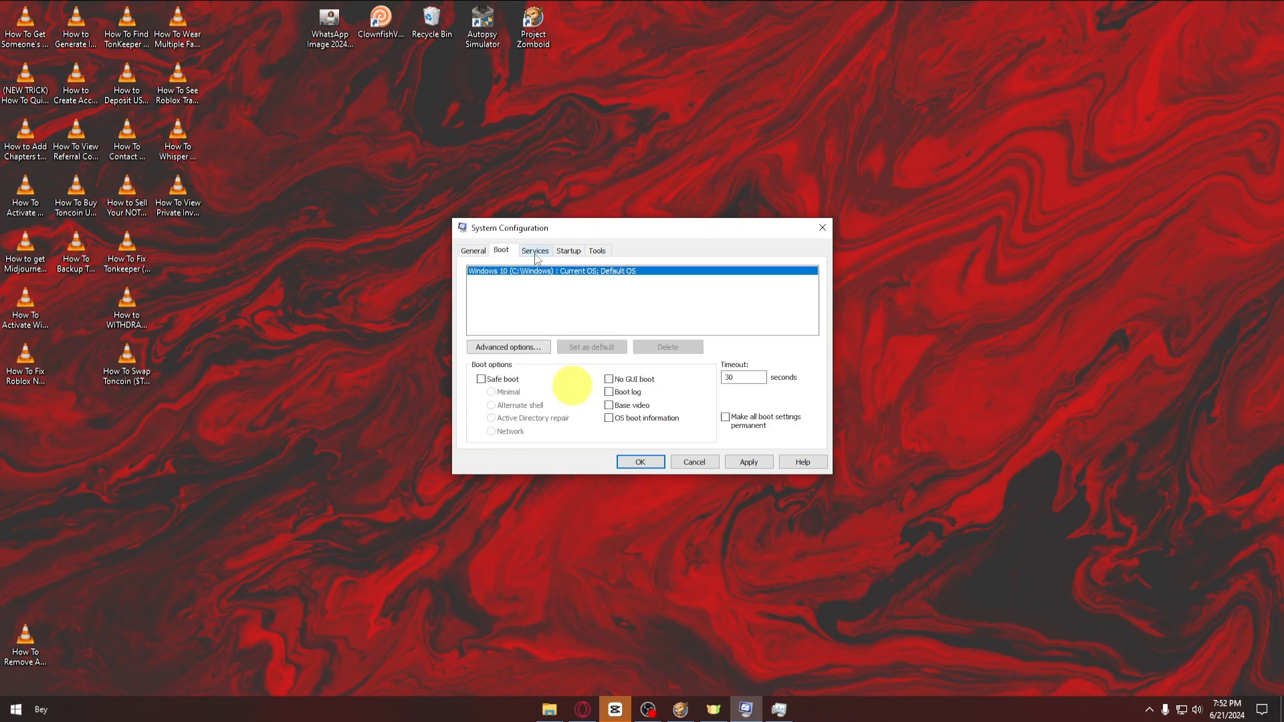
left_click(535, 250)
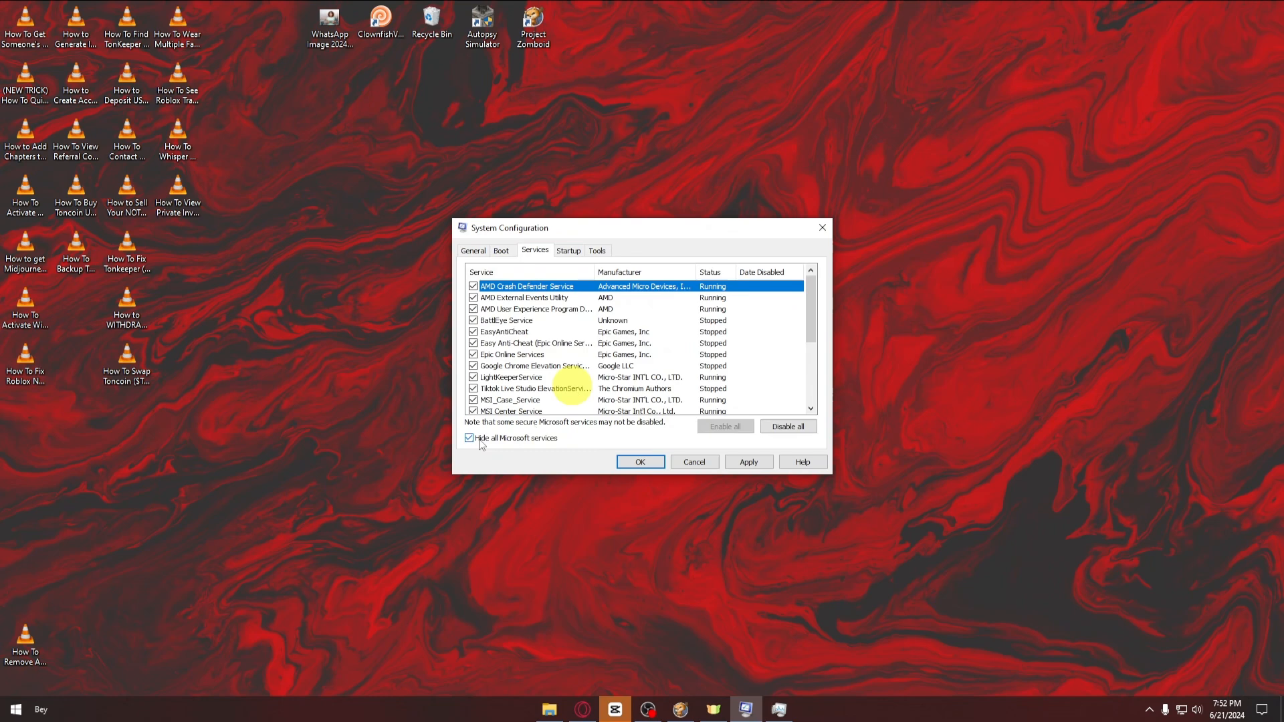
left_click(469, 438)
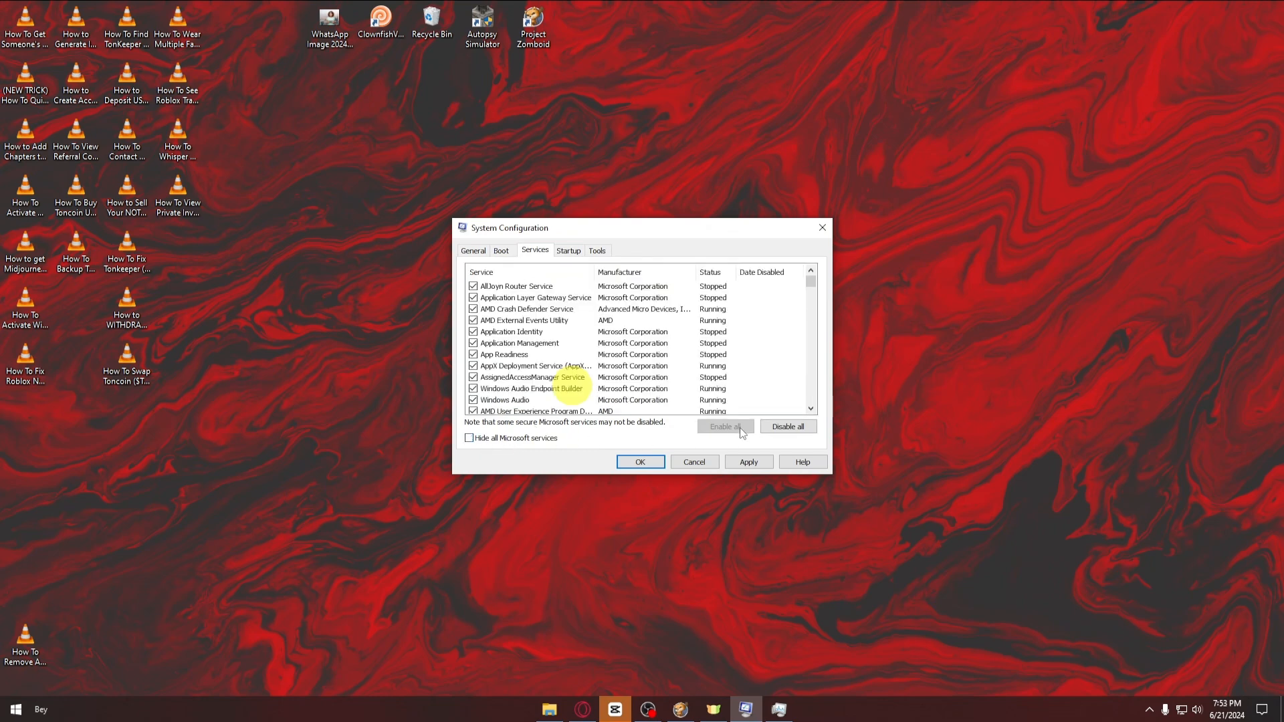
mouse_move(722, 432)
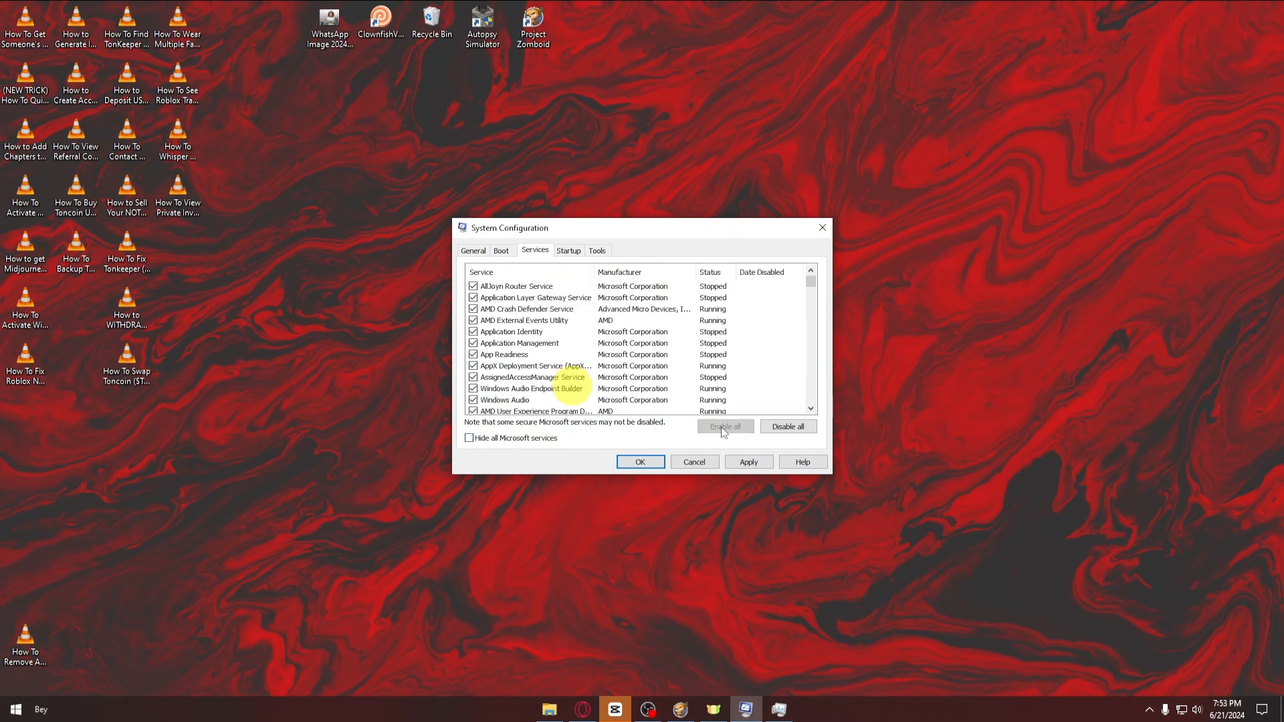